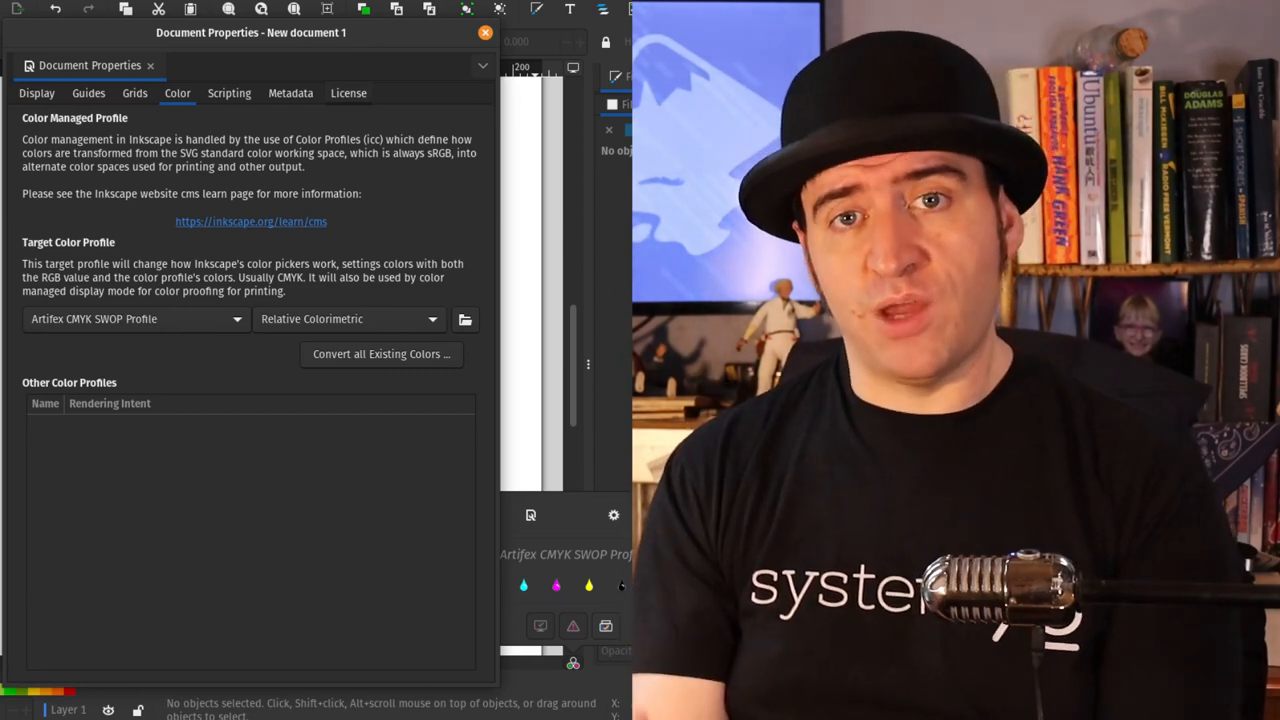
- Close Document Properties and view the colour management popup showing Artifex CMYK SWOP ink toggles
{"action": "left_click", "coordinate": [485, 32]}
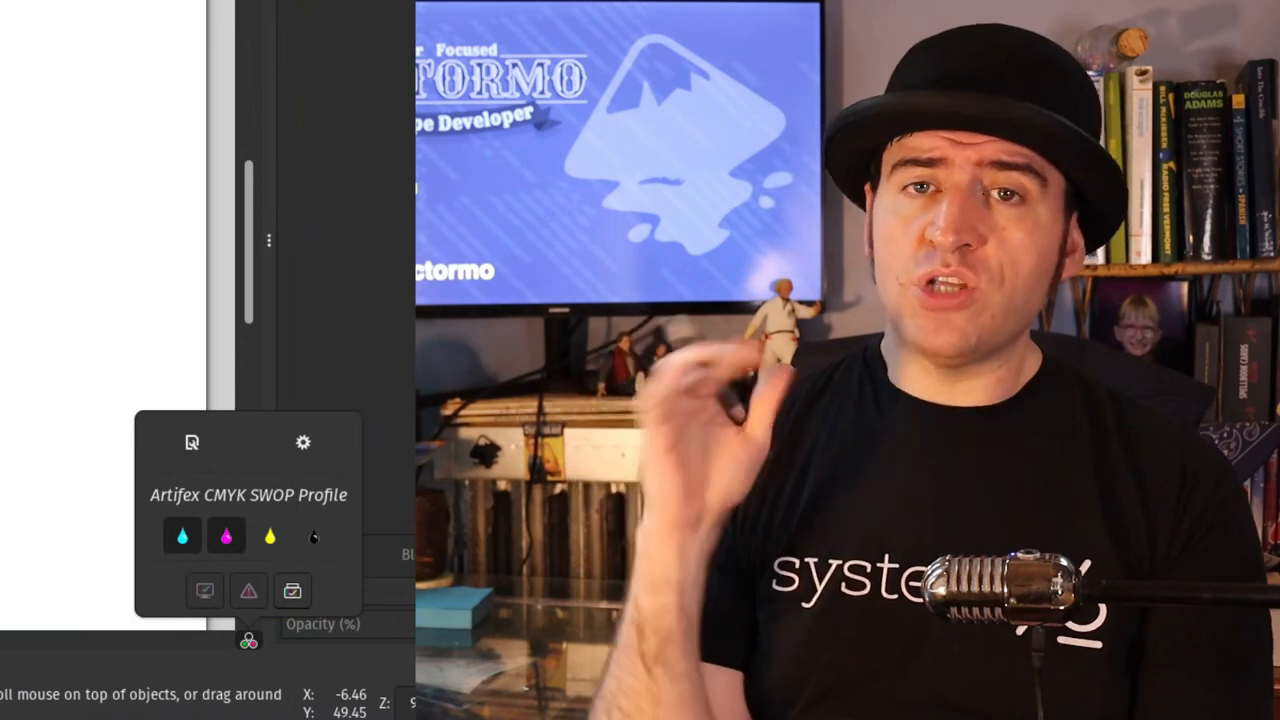